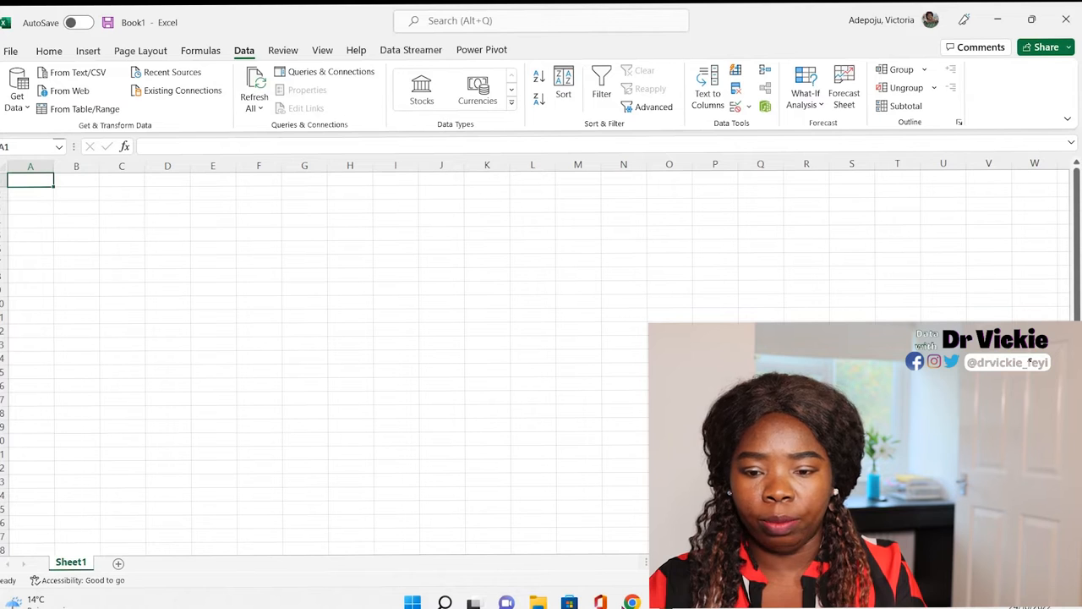
pyautogui.moveTo(632, 602)
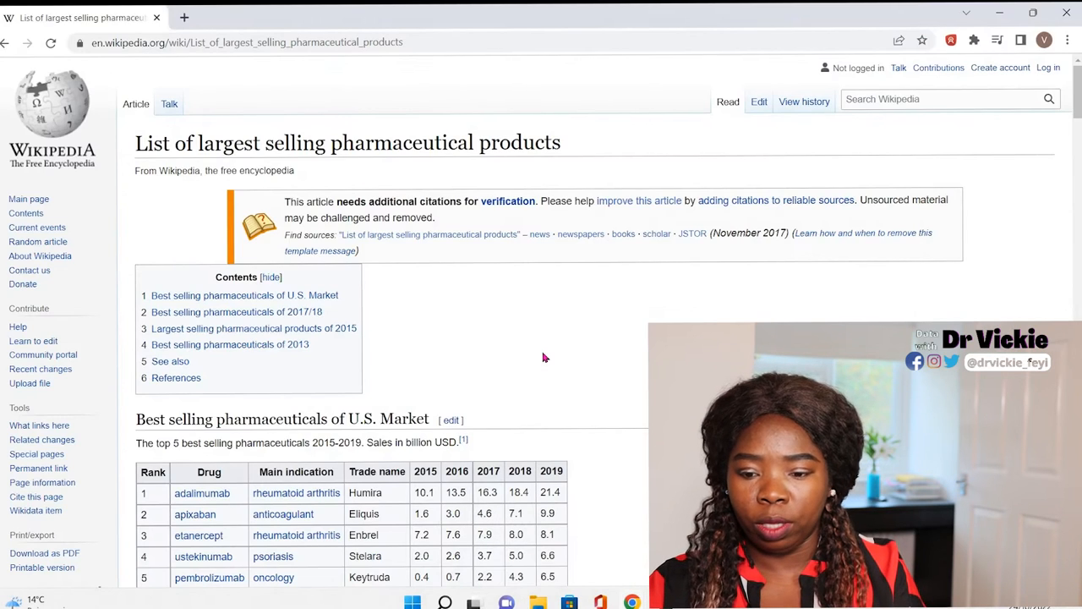
pyautogui.moveTo(602, 414)
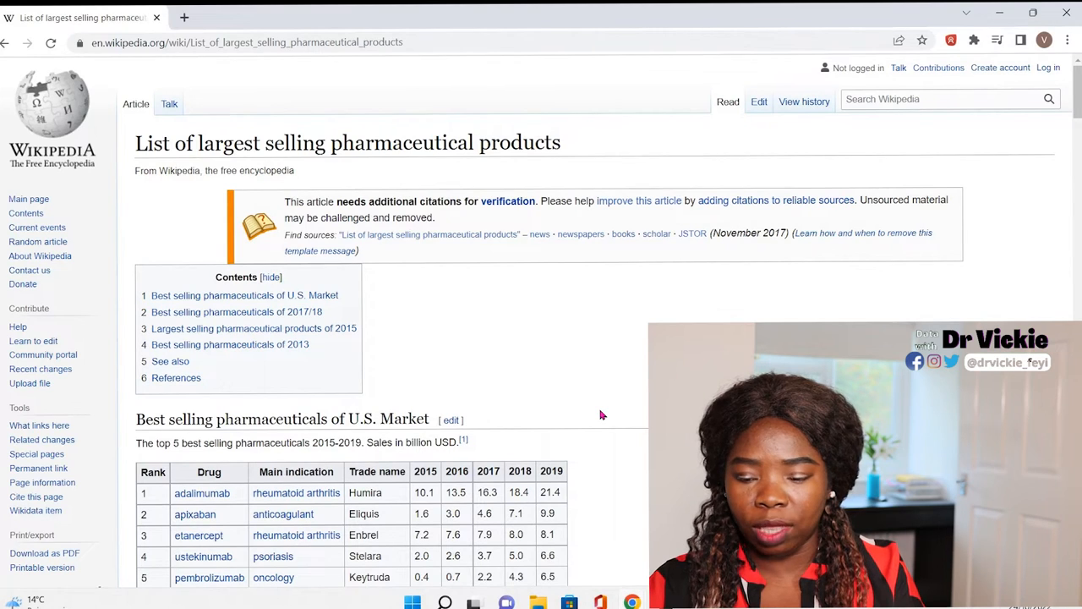
# - Scroll the Wikipedia largest-selling pharmaceuticals page down to the U.S. Market and 2017/18 sales tables
pyautogui.scroll(-3)
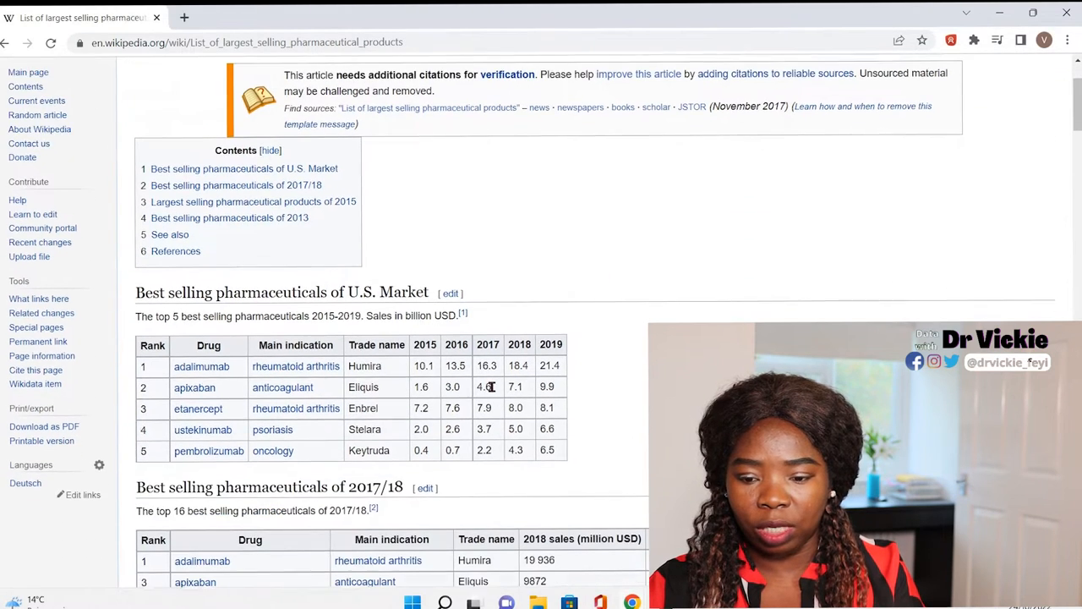
pyautogui.scroll(-3)
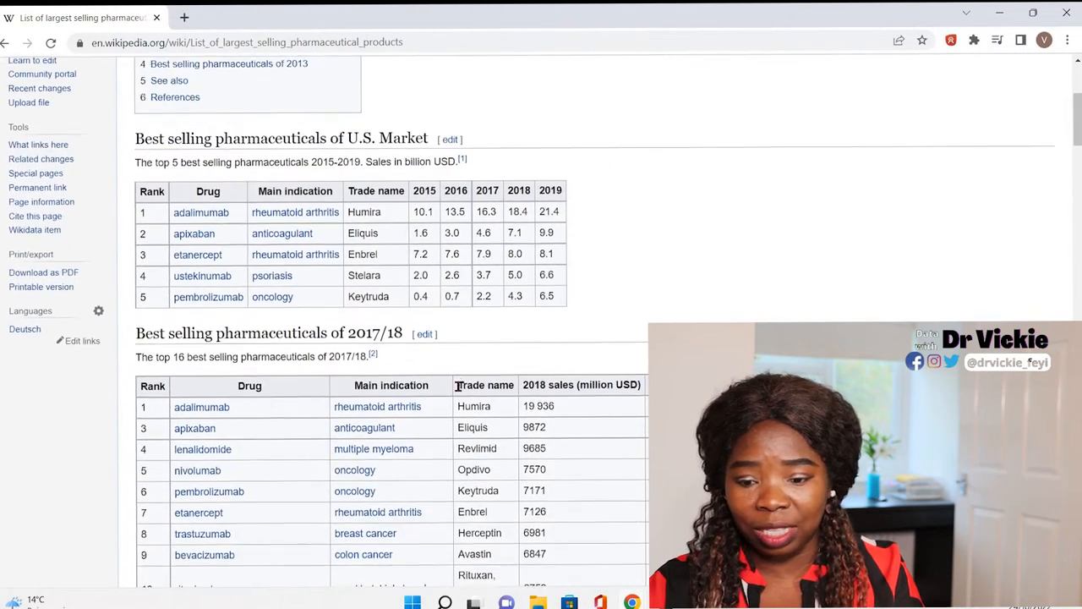
pyautogui.scroll(-3)
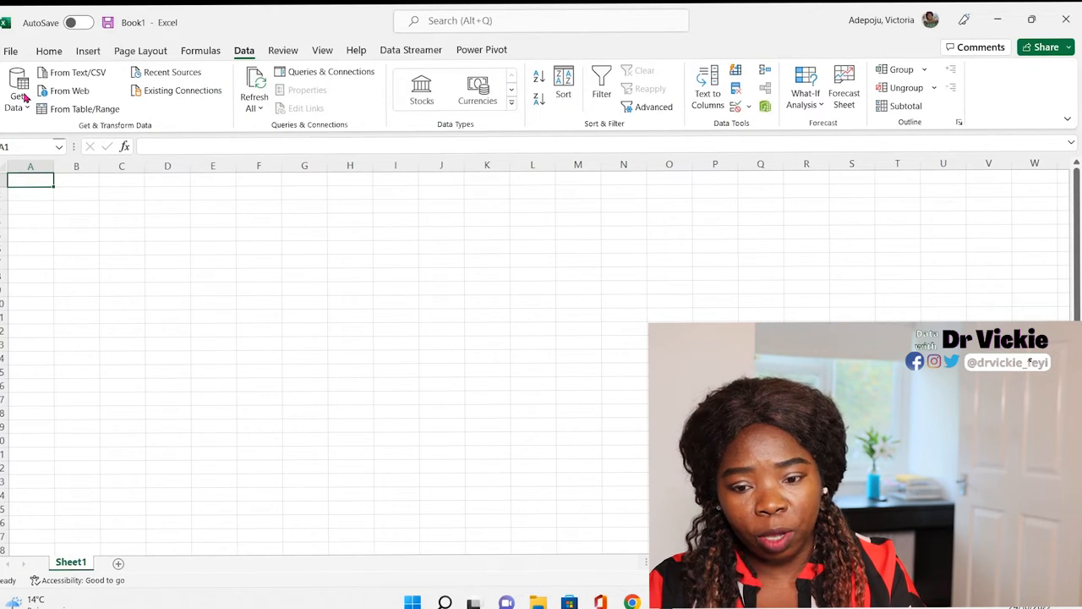
pyautogui.click(17, 84)
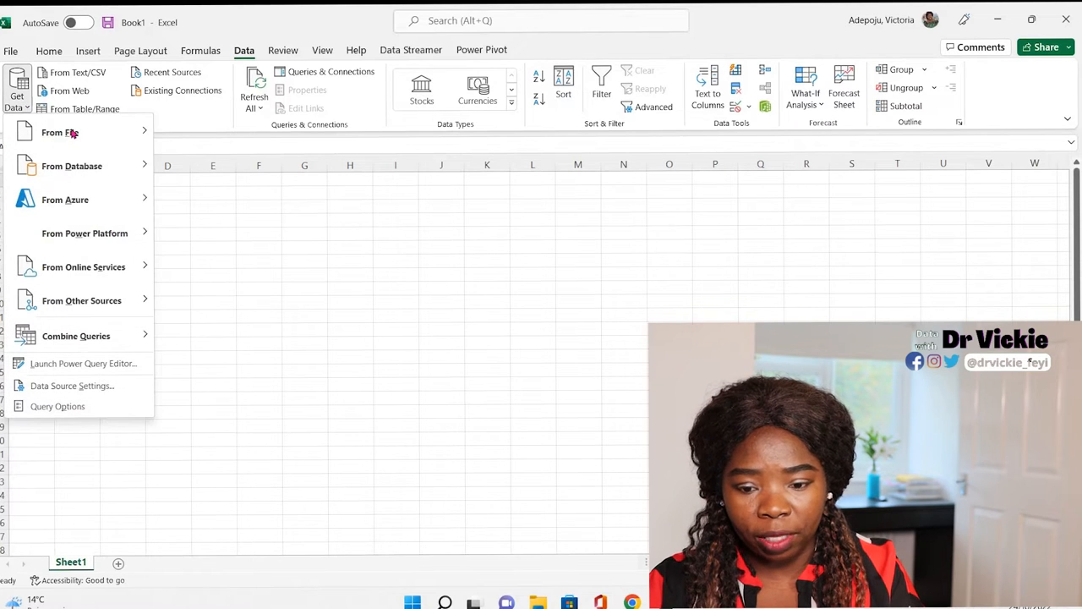
pyautogui.click(60, 132)
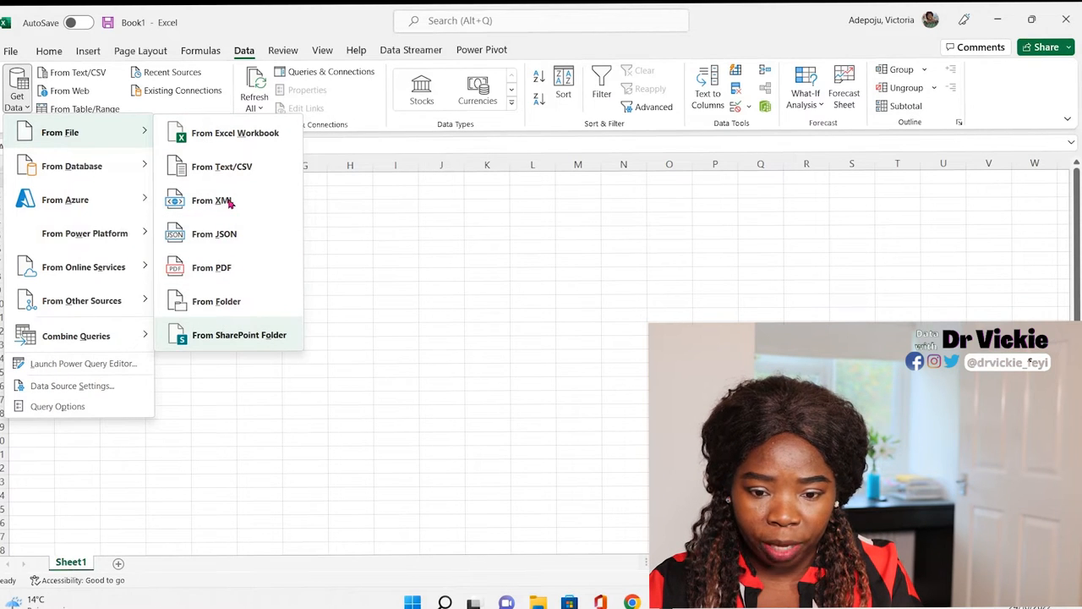
pyautogui.moveTo(232, 173)
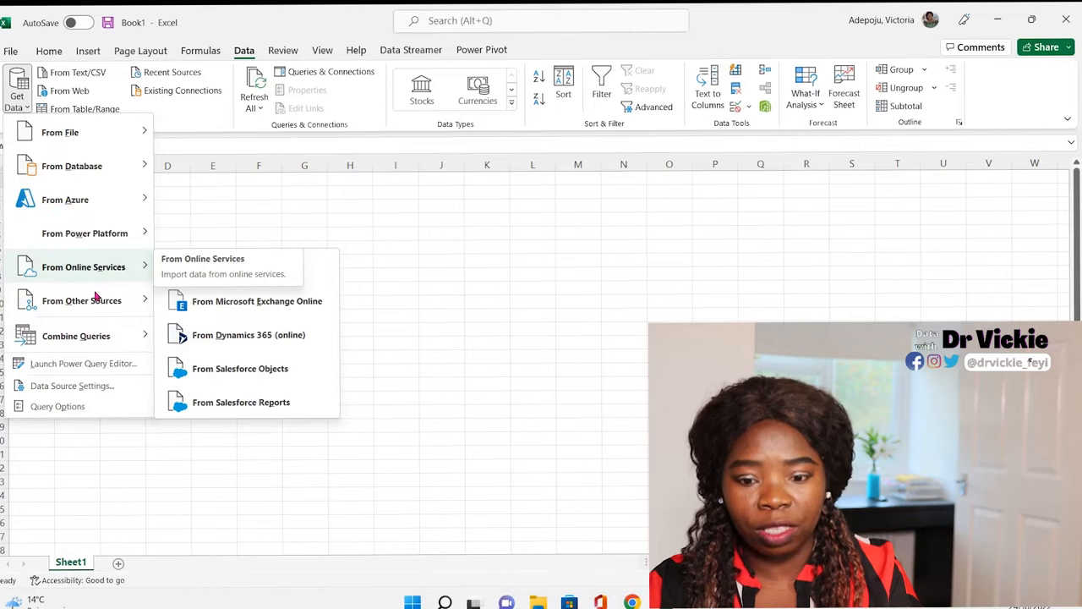
pyautogui.moveTo(81, 300)
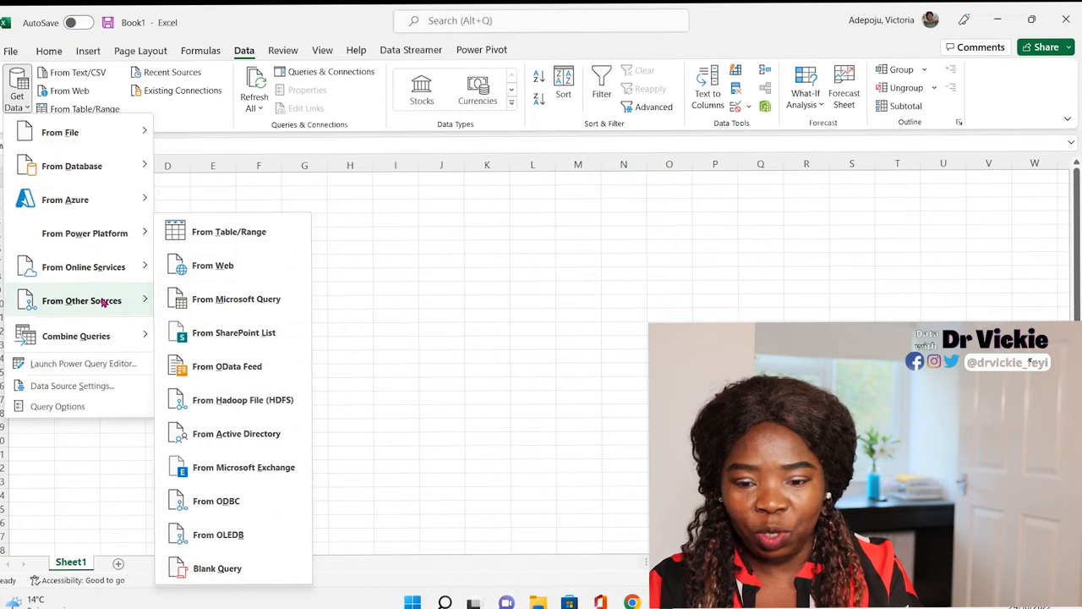
pyautogui.moveTo(212, 265)
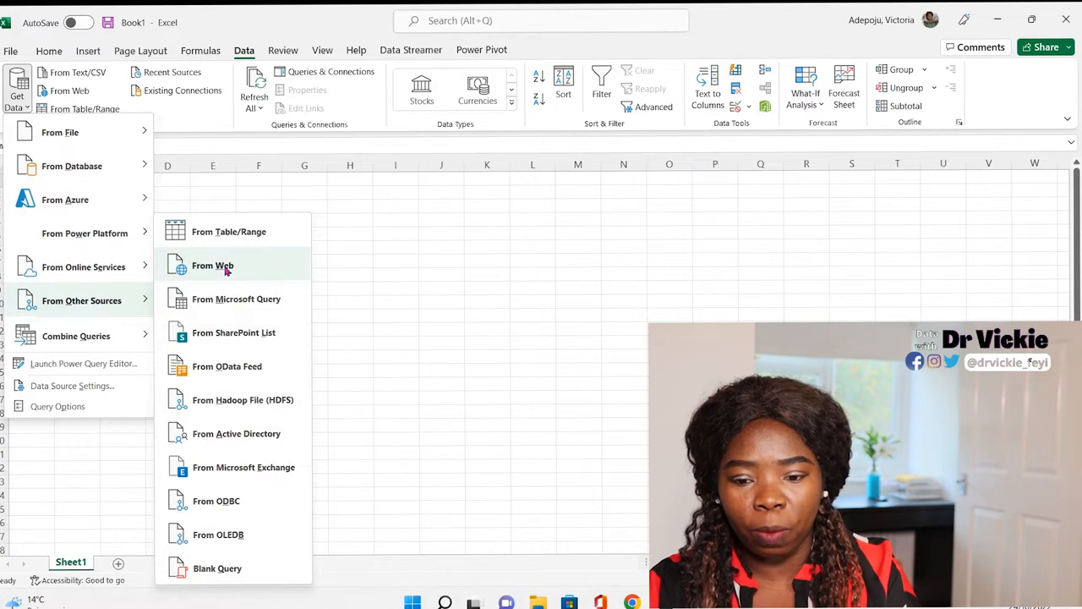
pyautogui.moveTo(212, 265)
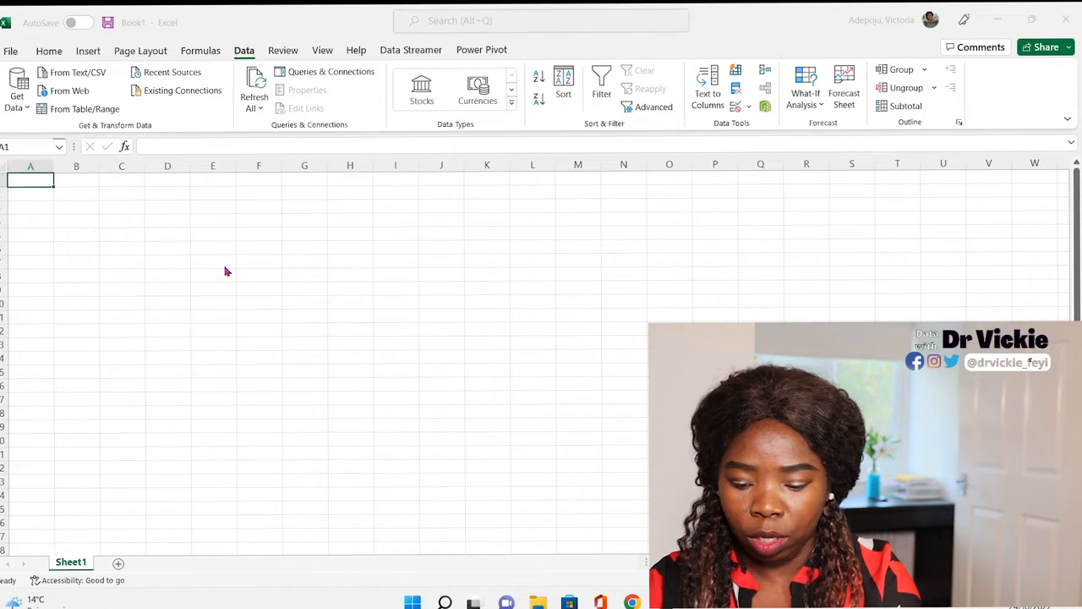
pyautogui.click(70, 90)
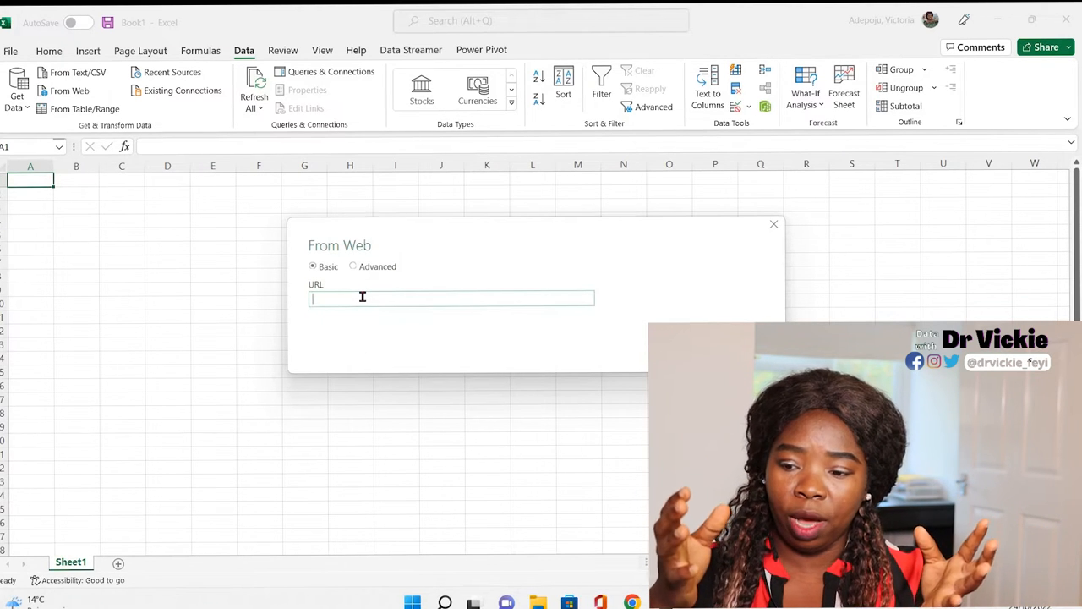
pyautogui.write('https://en.wikipedia.org/wiki/List_of_largest_selling_pharmaceutical_products')
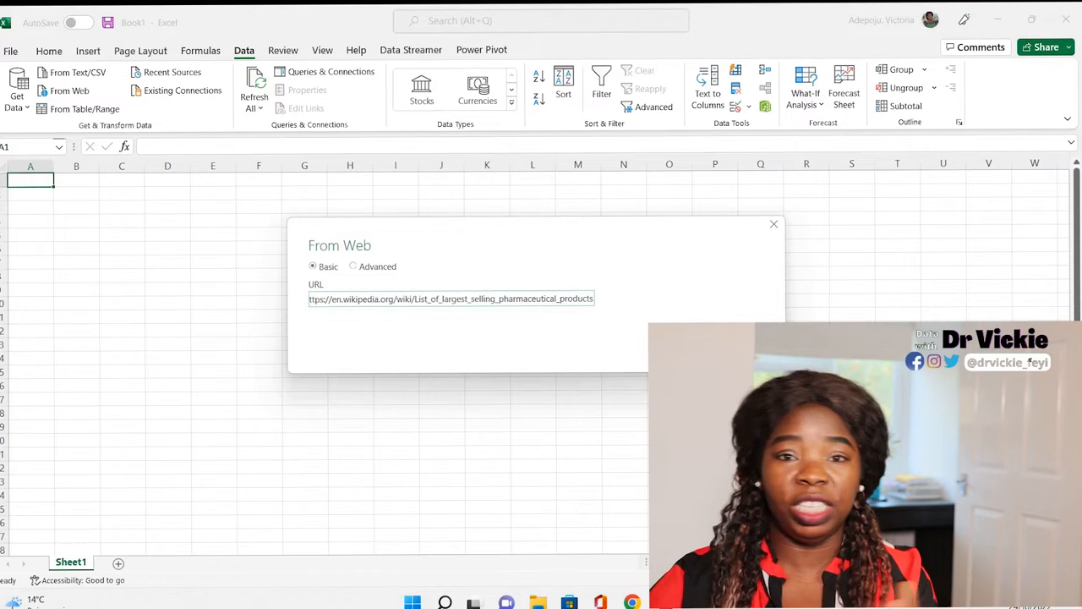
pyautogui.click(772, 223)
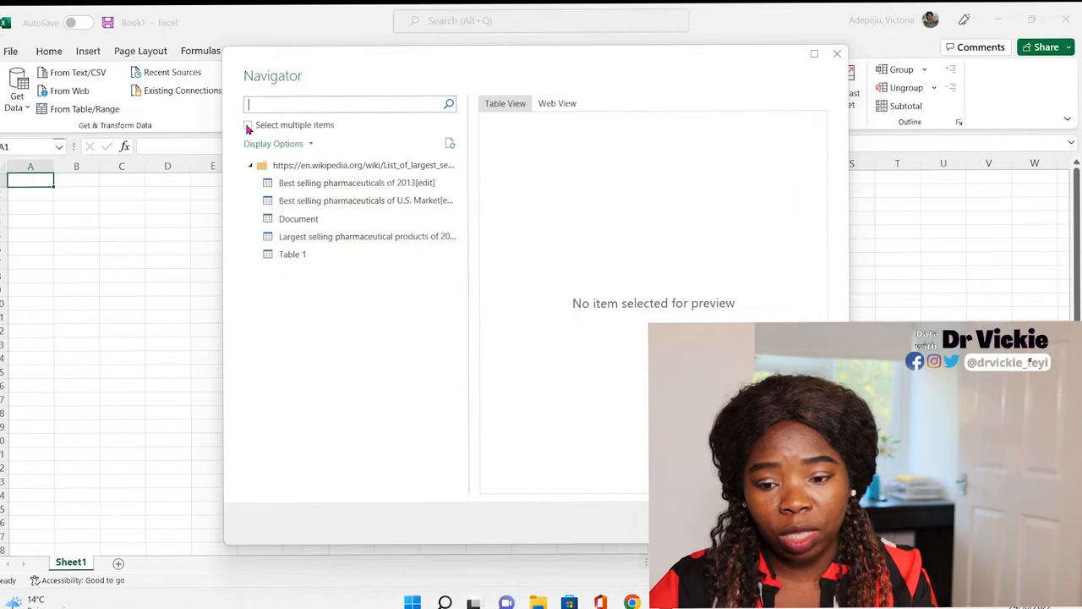
# - Enable multiple selection and tick the 2013, U.S. Market and 2015 tables, leaving Table 1 unticked
pyautogui.click(249, 125)
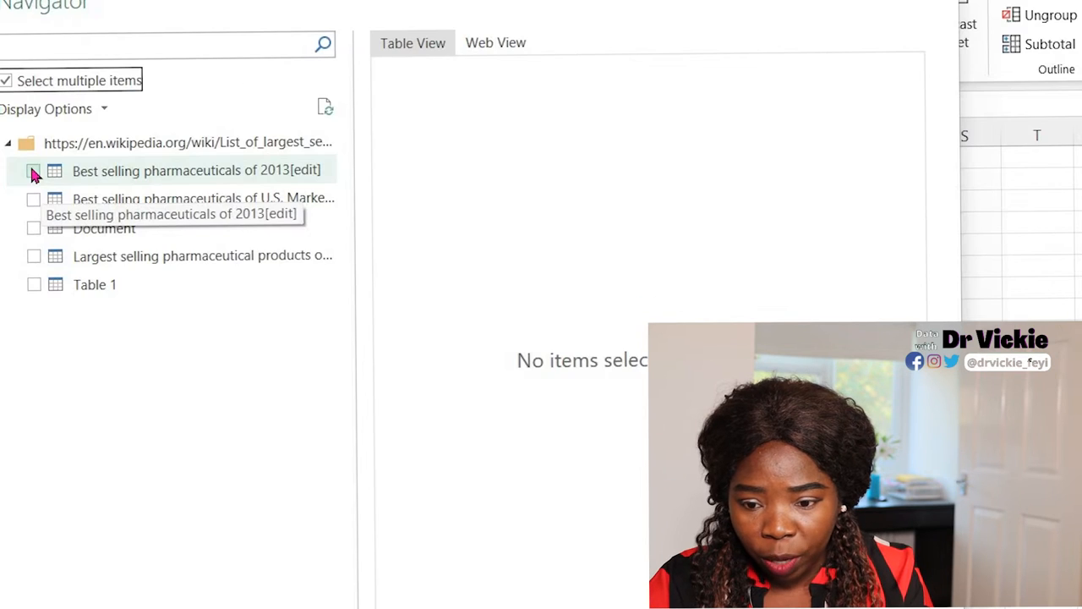
pyautogui.click(34, 171)
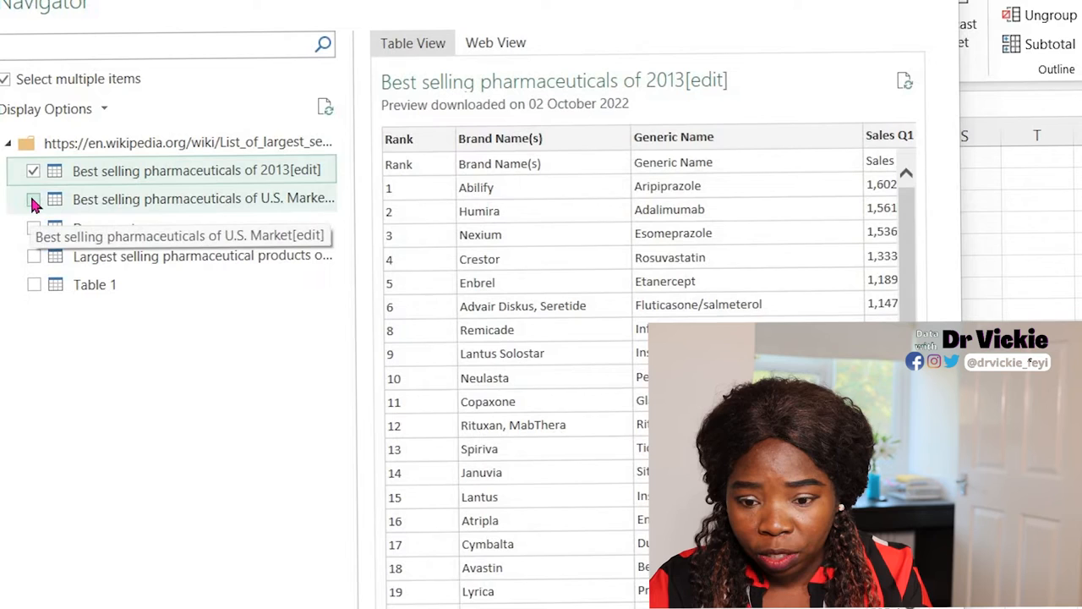
pyautogui.click(33, 198)
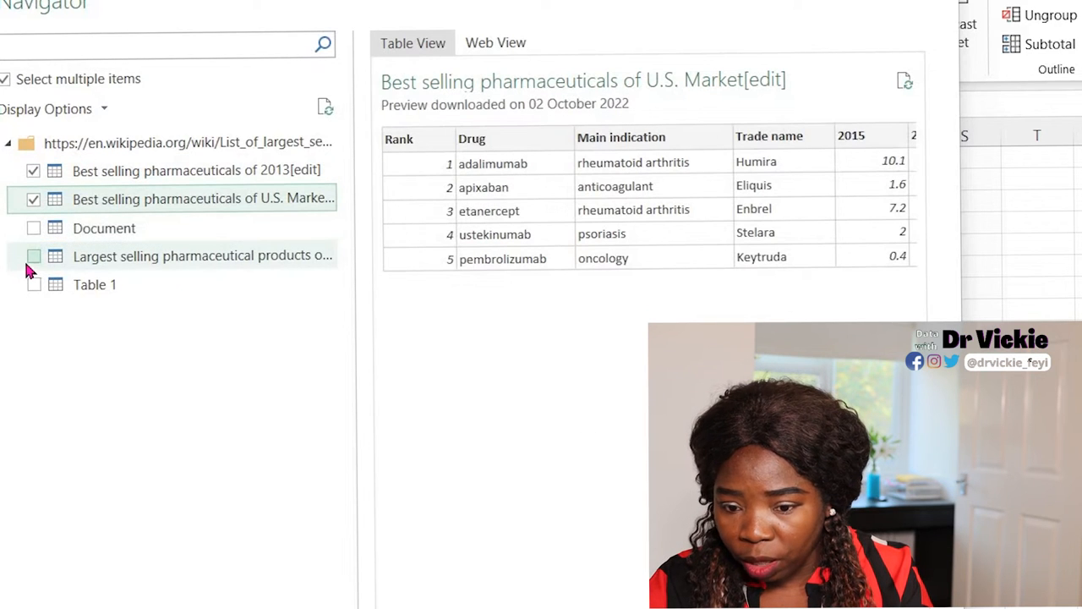
pyautogui.click(203, 255)
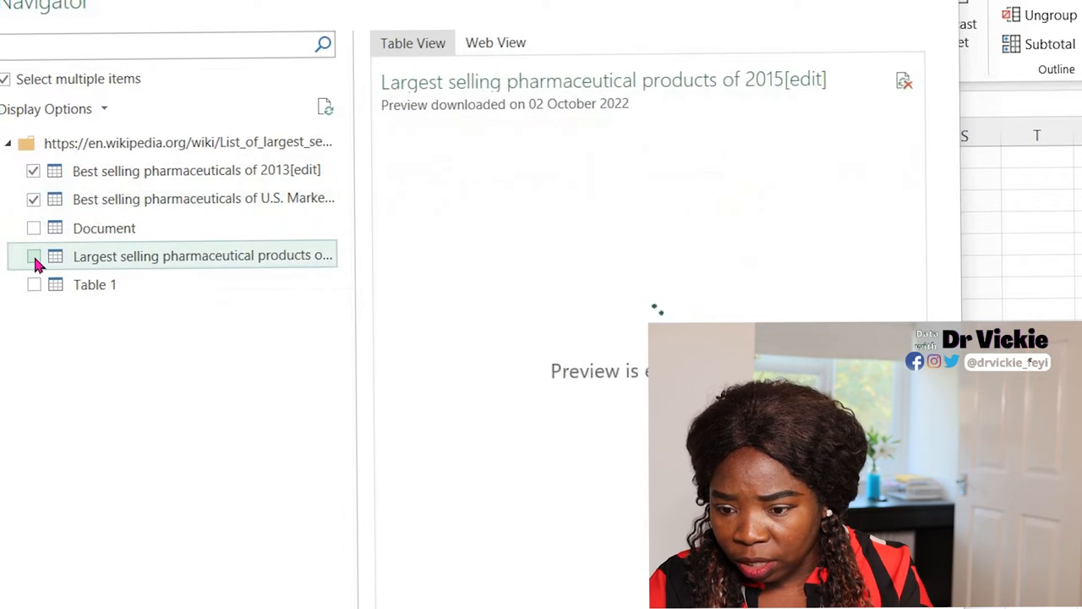
pyautogui.click(34, 255)
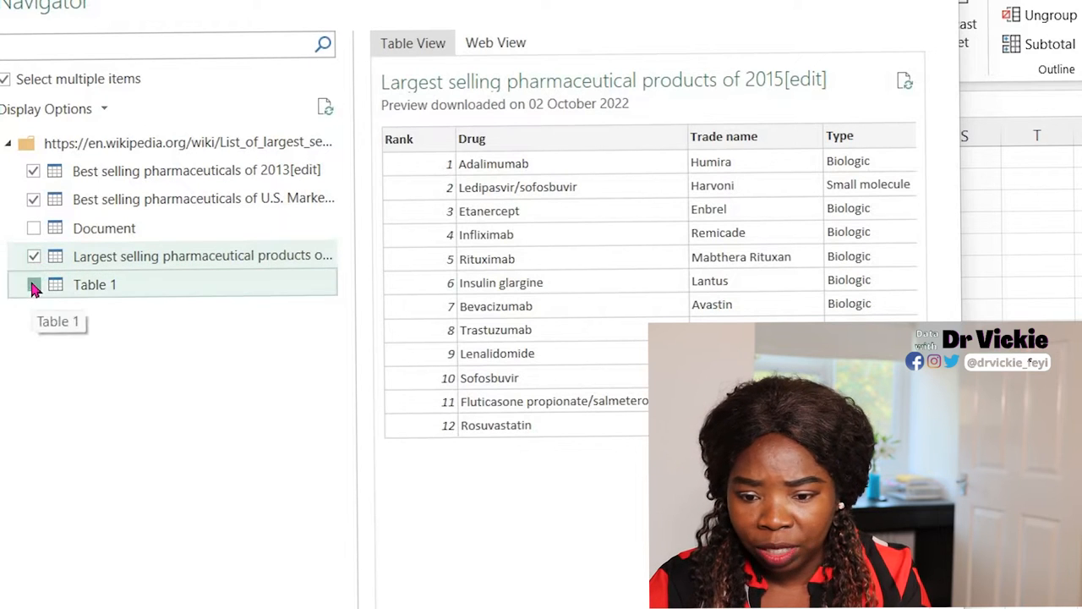
pyautogui.click(95, 284)
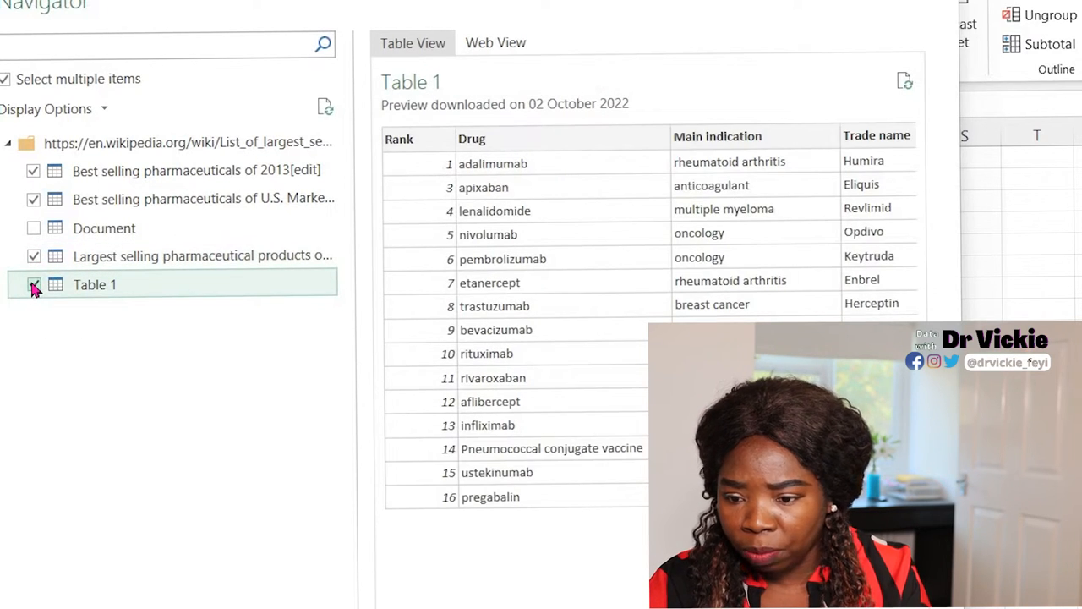
pyautogui.click(34, 284)
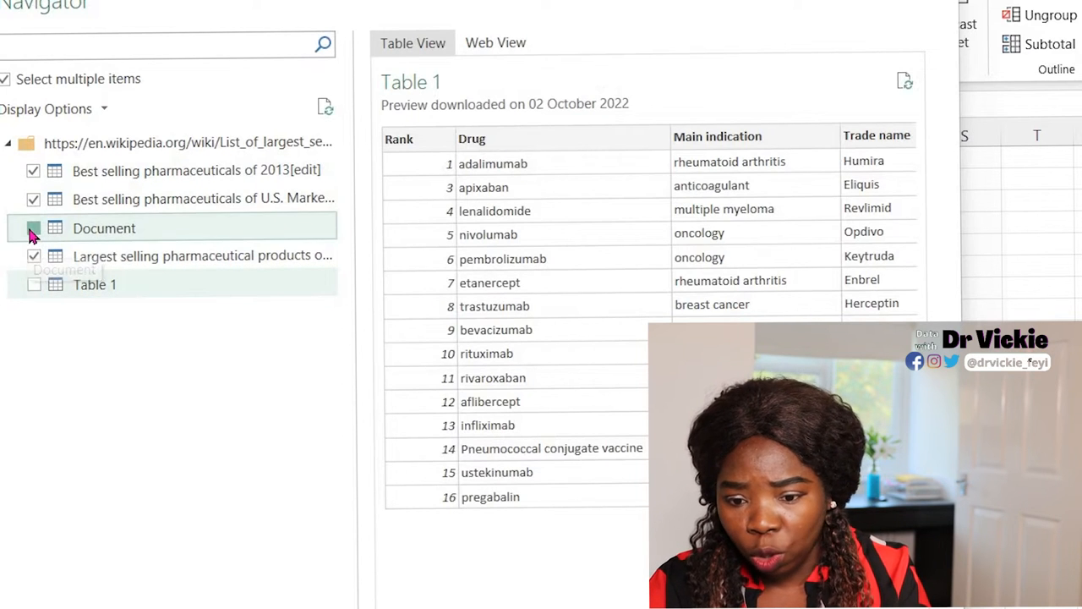
pyautogui.click(104, 228)
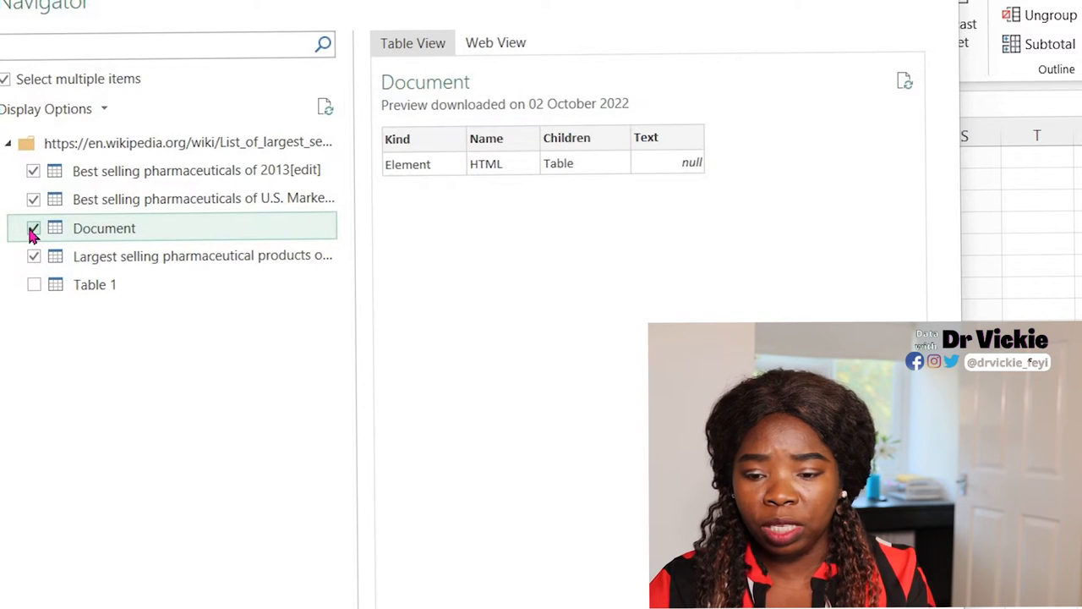
pyautogui.click(32, 228)
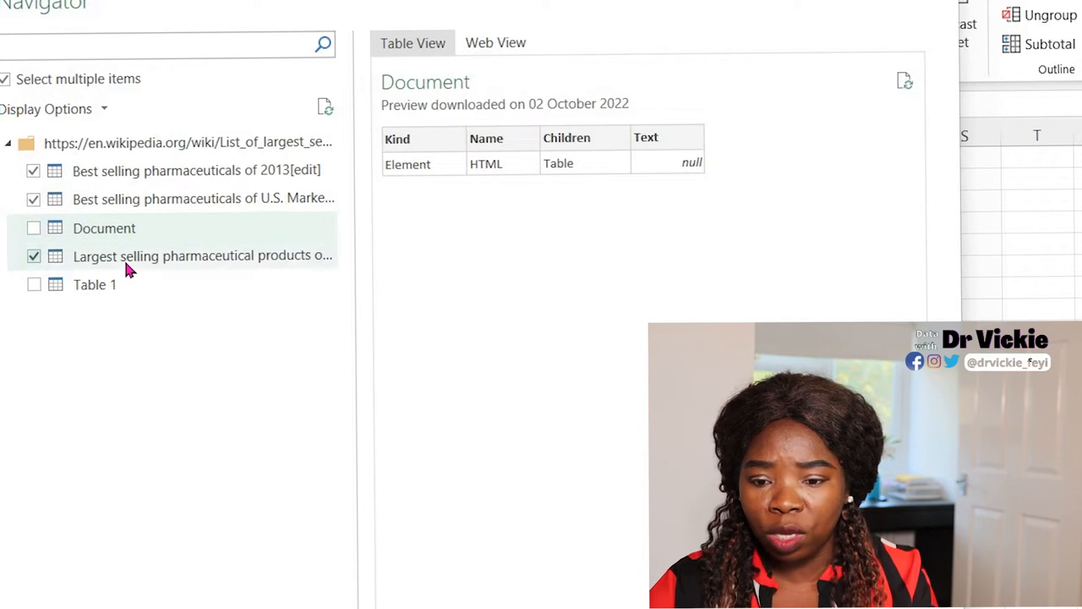
pyautogui.moveTo(202, 255)
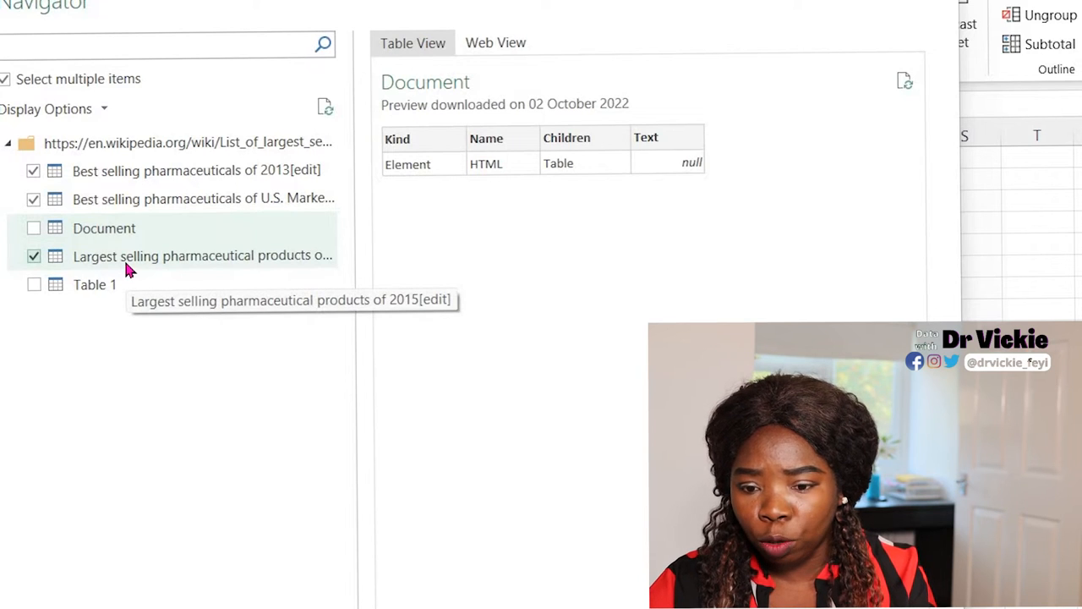
pyautogui.click(34, 170)
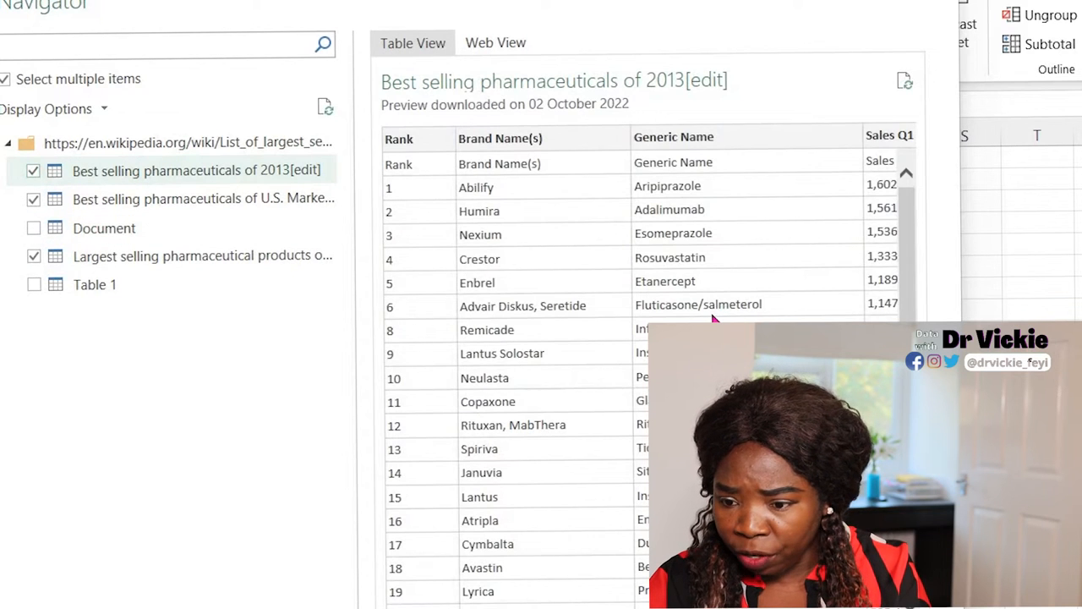
# - Scroll across the 2013 and U.S. Market table previews showing 2015–2019 sales
pyautogui.hscroll(3)
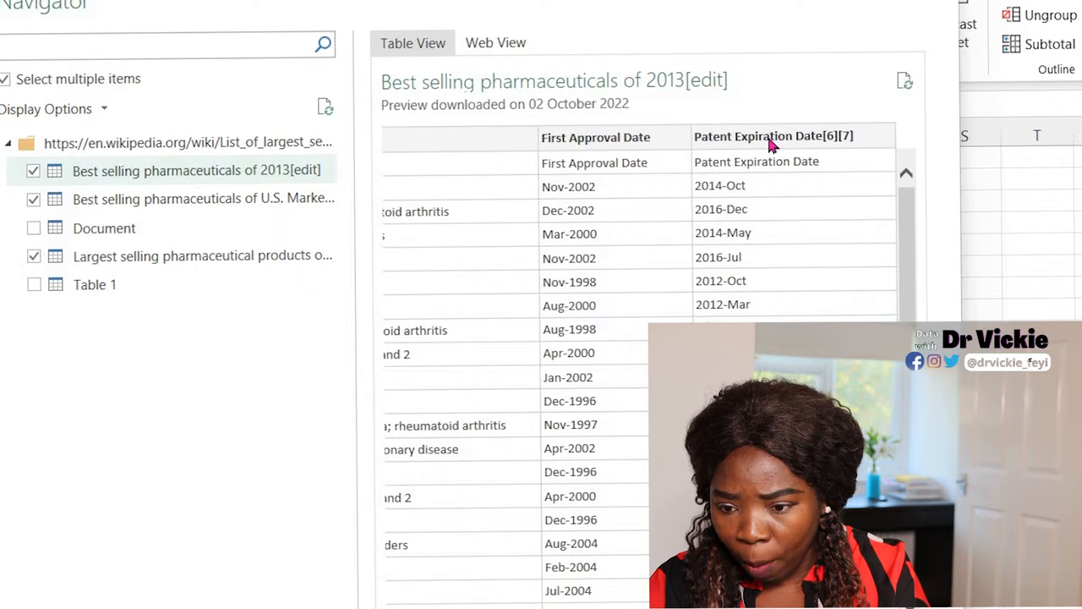
pyautogui.moveTo(638, 188)
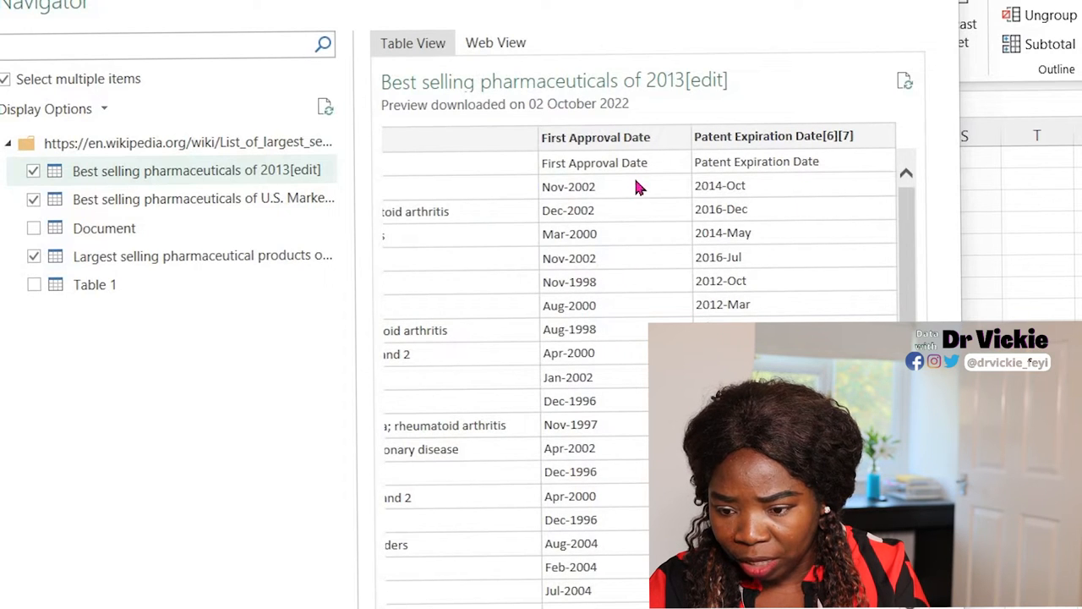
pyautogui.moveTo(549, 196)
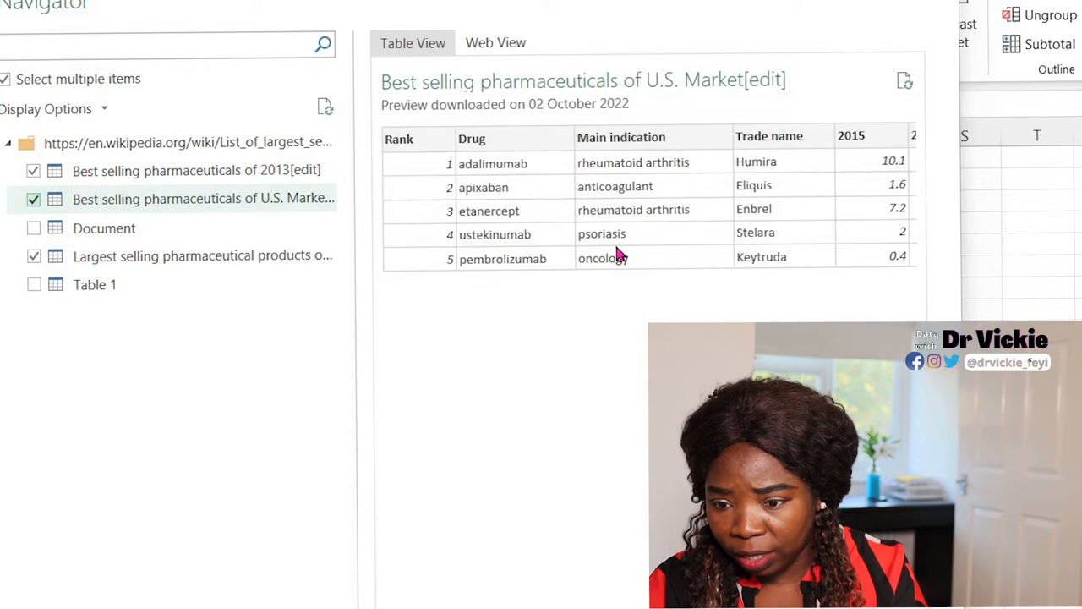
pyautogui.hscroll(3)
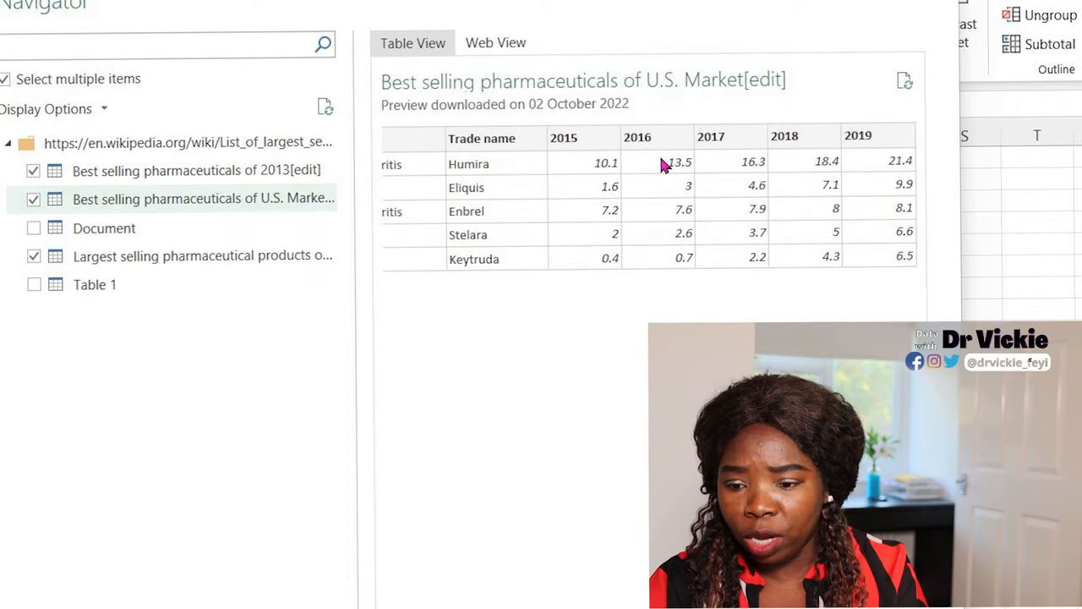
pyautogui.moveTo(300, 198)
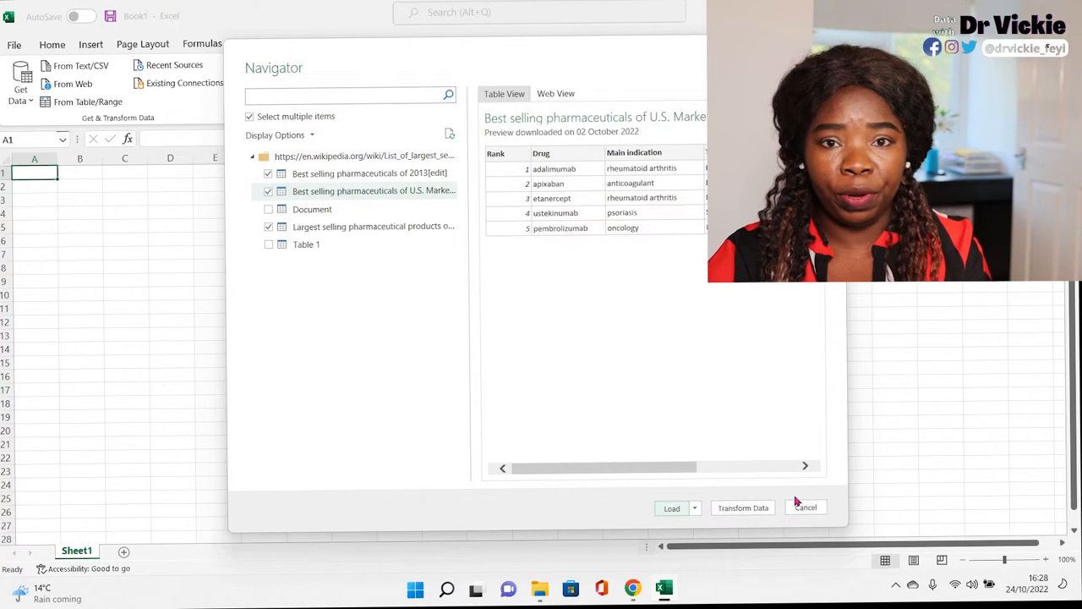
# - Open the three ticked tables with Transform Data and scroll the 12-row 2015 products query
pyautogui.click(804, 507)
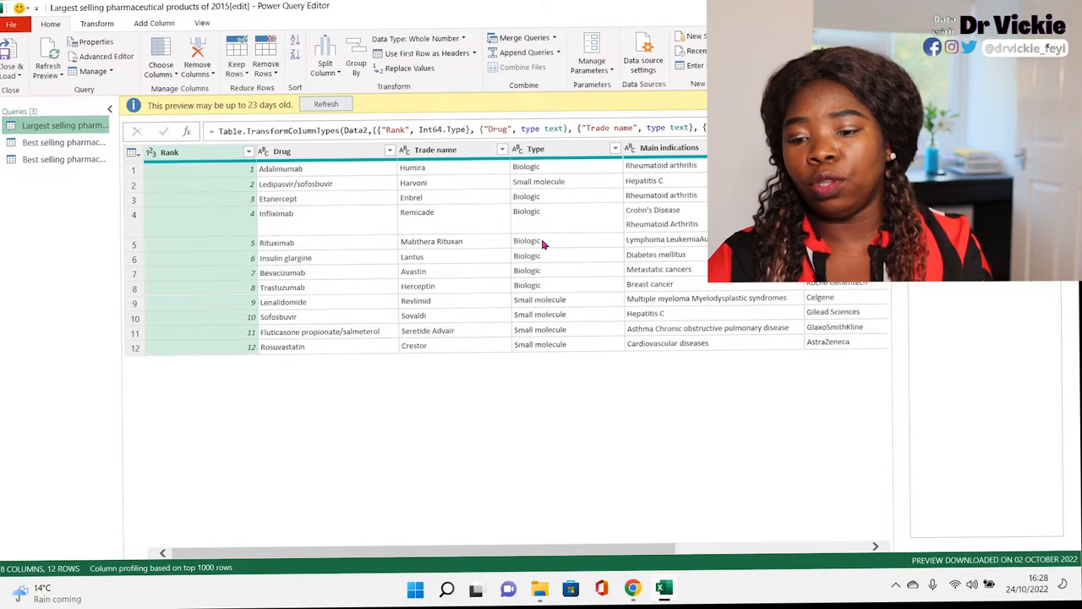
pyautogui.hscroll(3)
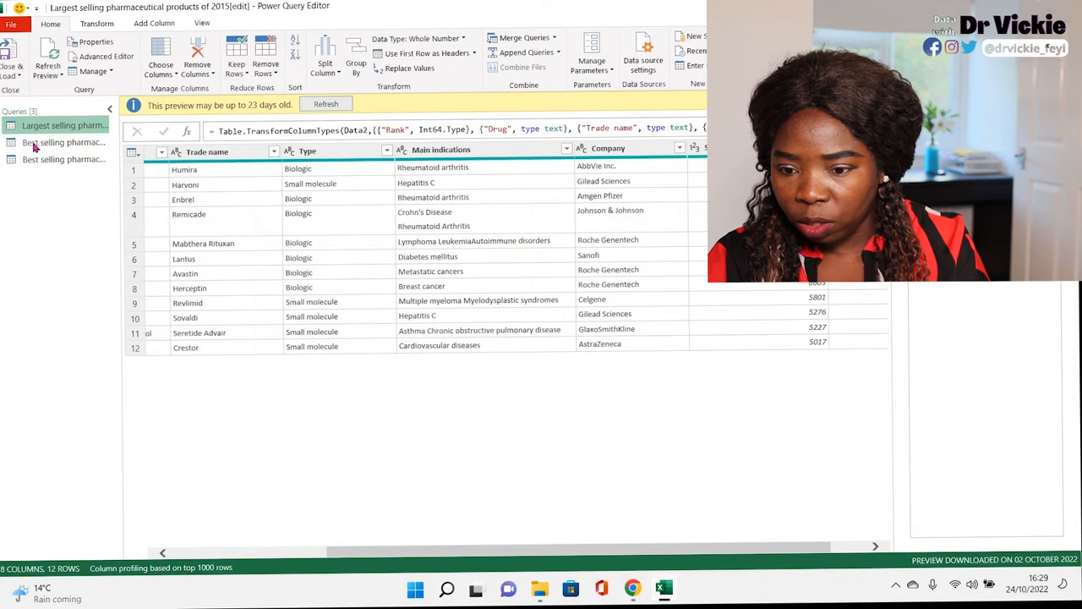
# - Inspect the 2013 best-sellers query, including the Adalimumab cell, then Close & Load the queries
pyautogui.click(63, 142)
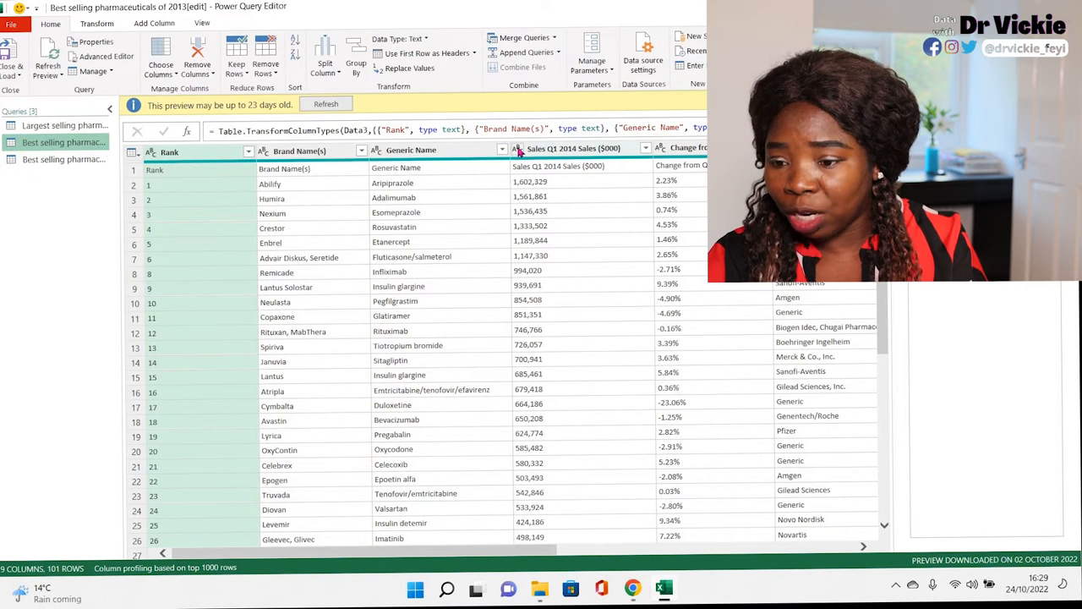
pyautogui.click(518, 148)
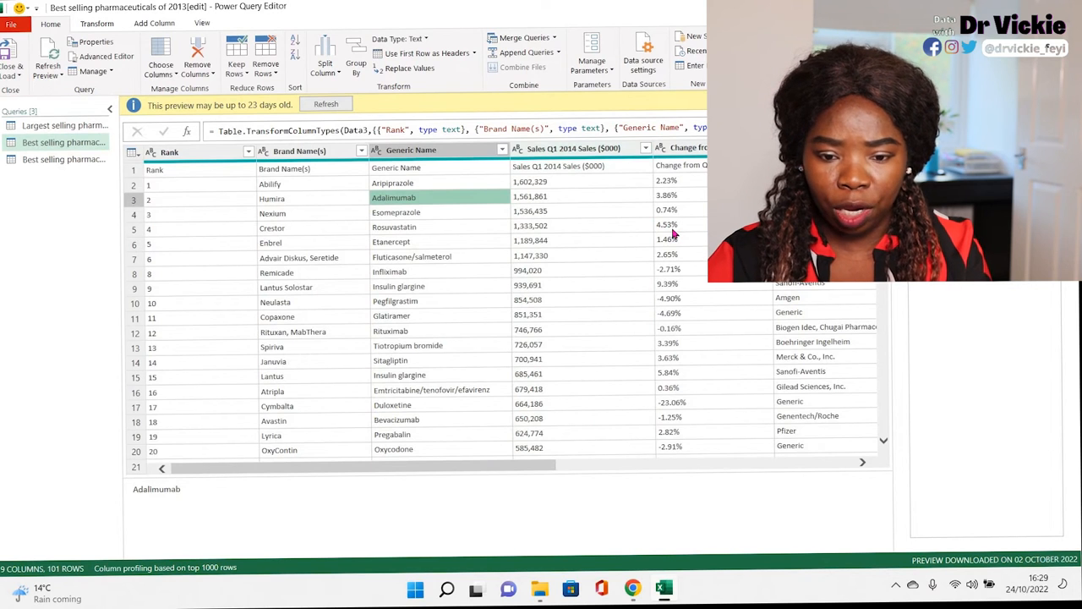
pyautogui.hscroll(3)
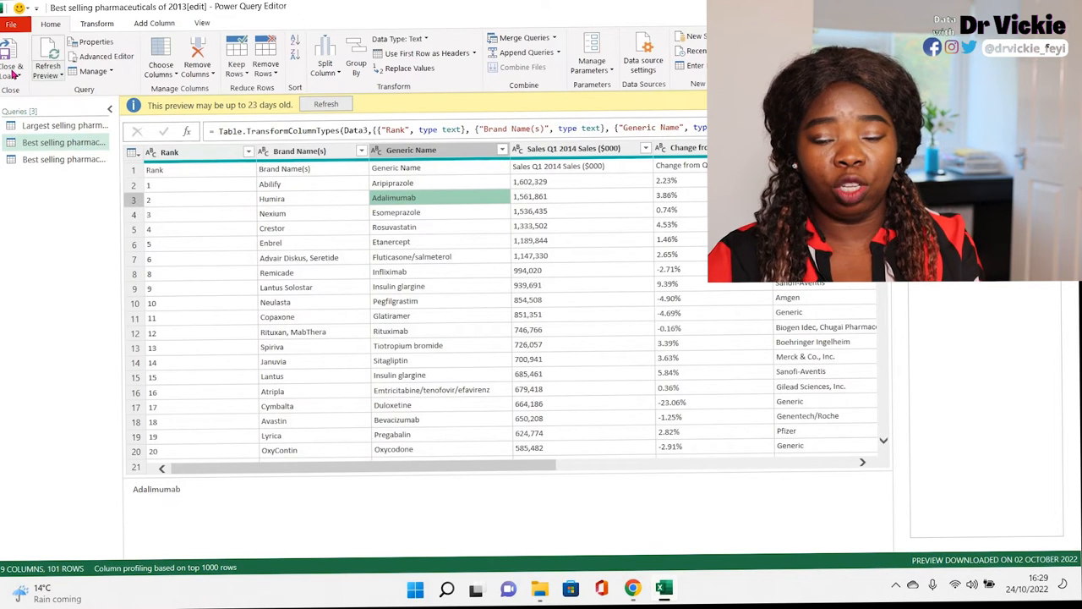
pyautogui.click(11, 63)
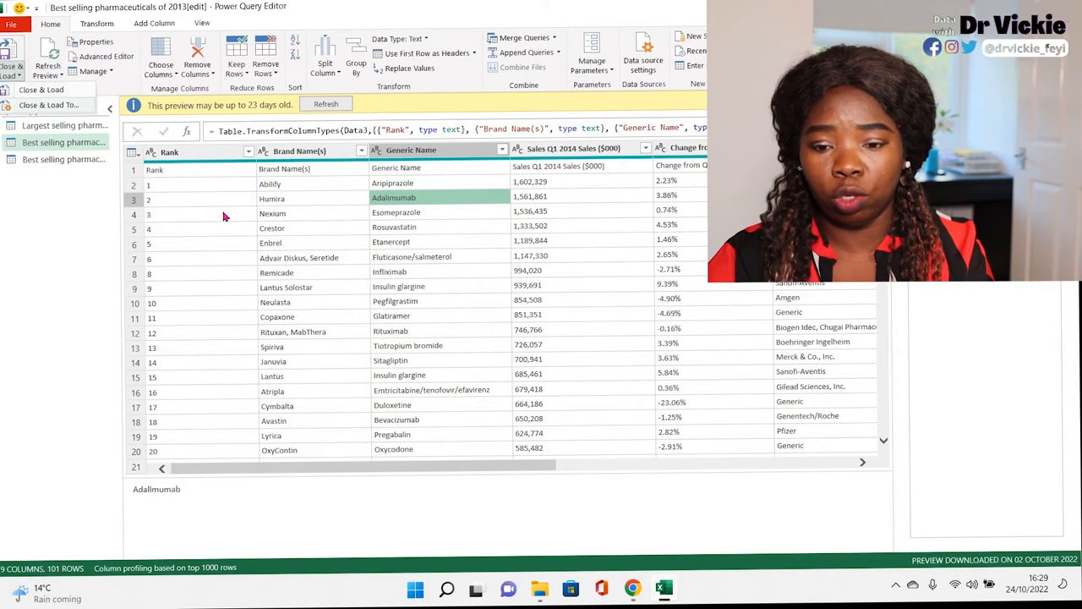
pyautogui.moveTo(294, 268)
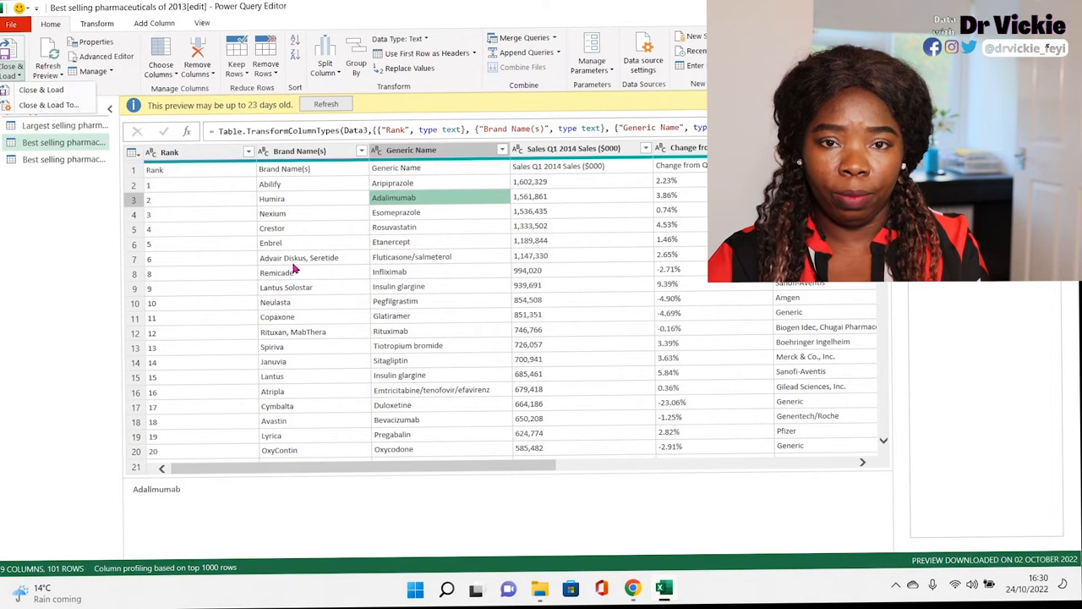
pyautogui.moveTo(247, 220)
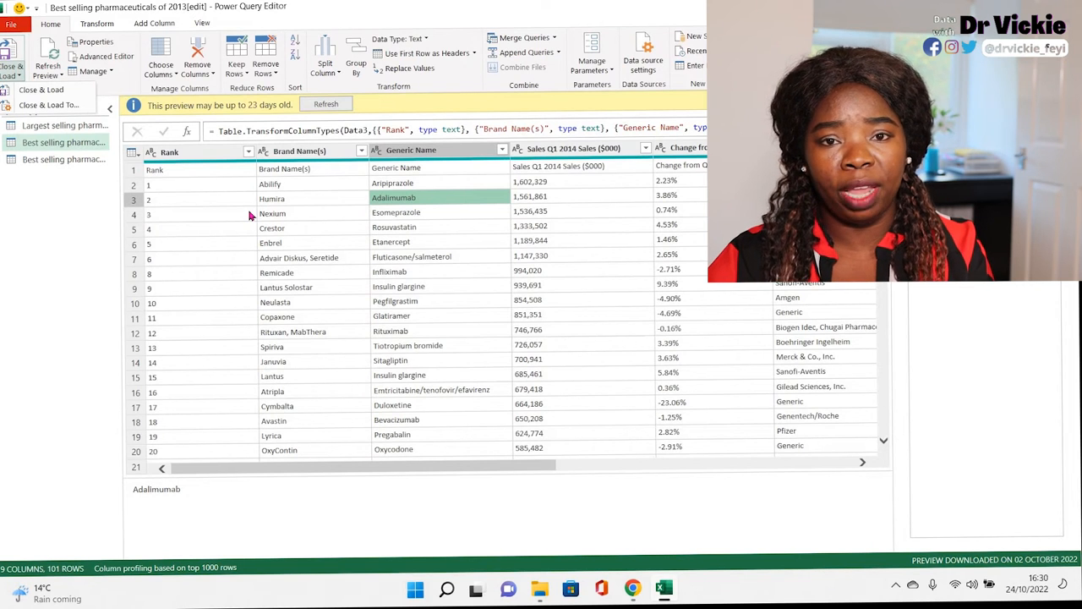
pyautogui.moveTo(334, 275)
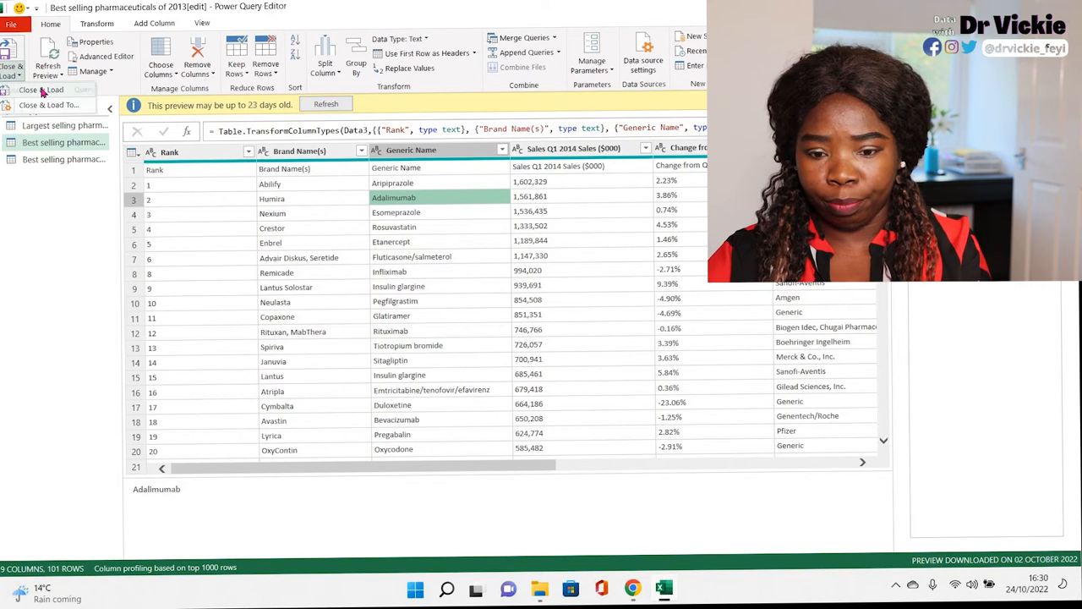
pyautogui.click(41, 90)
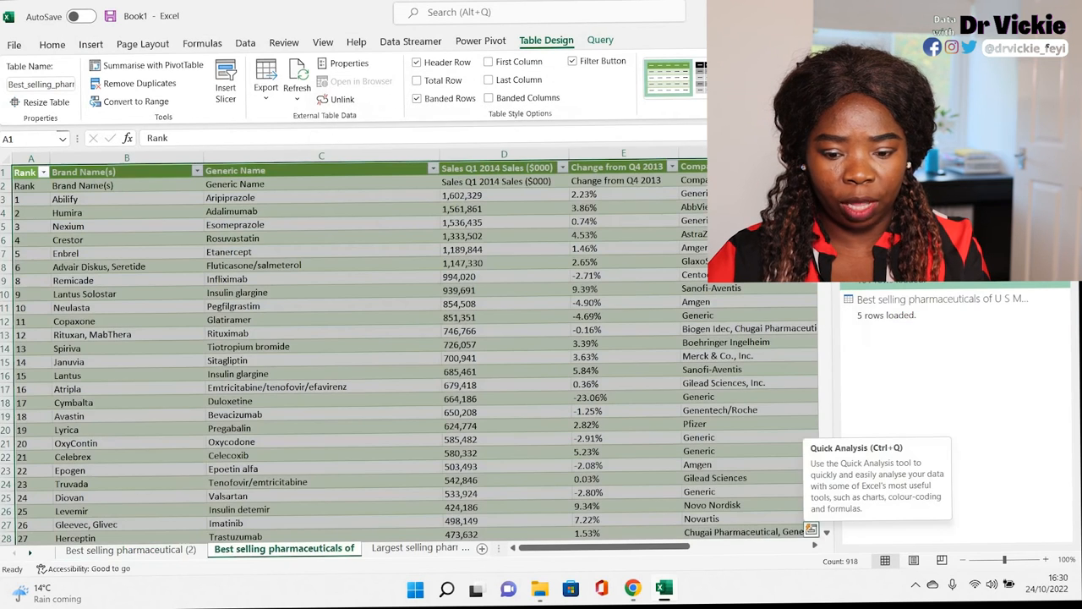
# - Browse the new sheets for the 2013 best sellers and 2015 largest-selling products tables
pyautogui.click(284, 548)
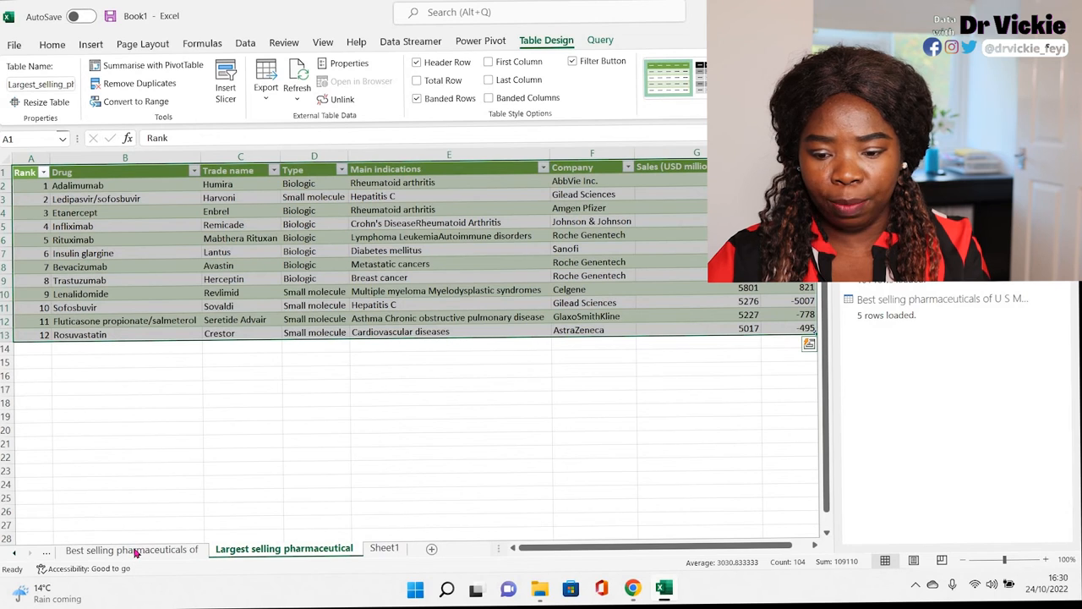
pyautogui.click(131, 549)
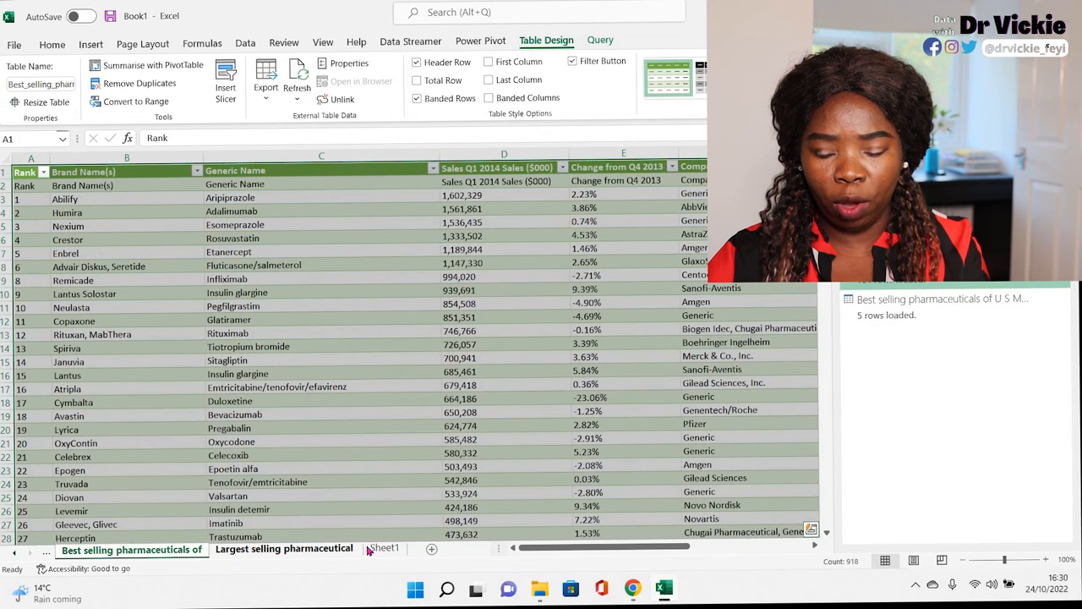
pyautogui.click(384, 548)
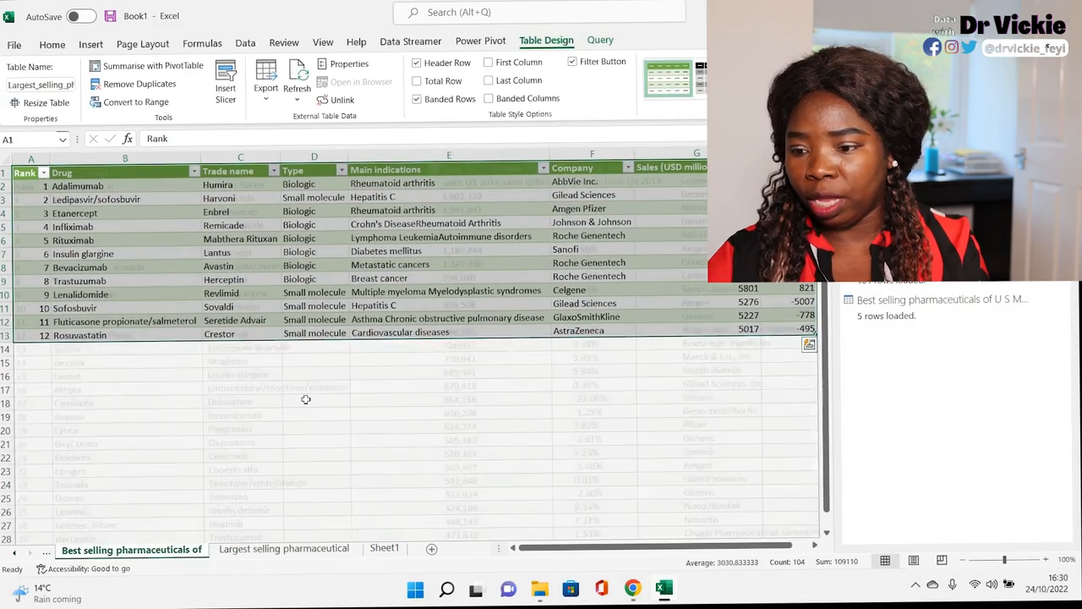
pyautogui.scroll(-3)
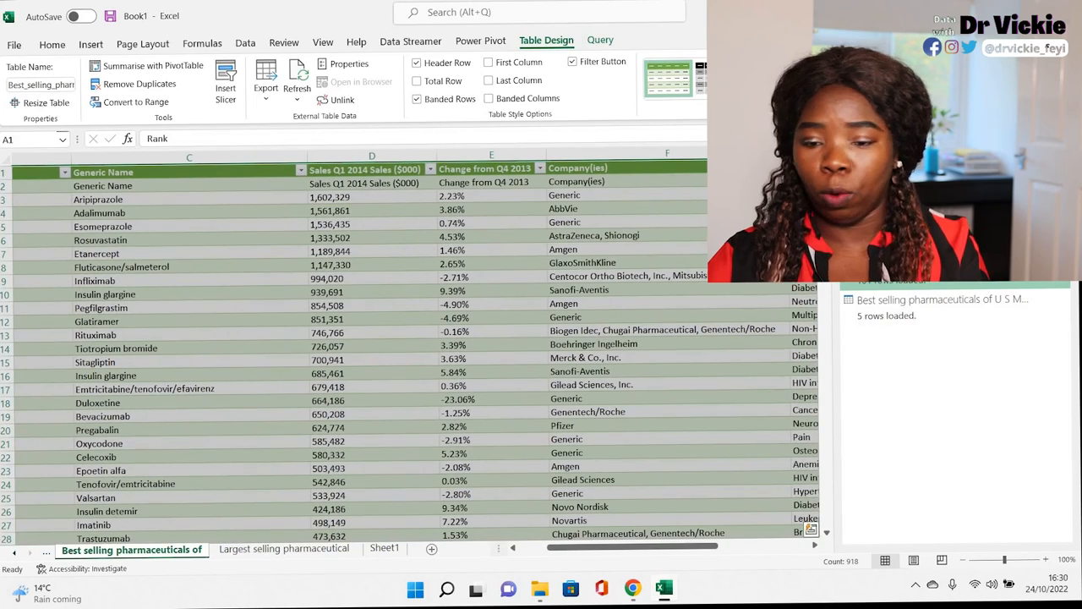
pyautogui.click(284, 548)
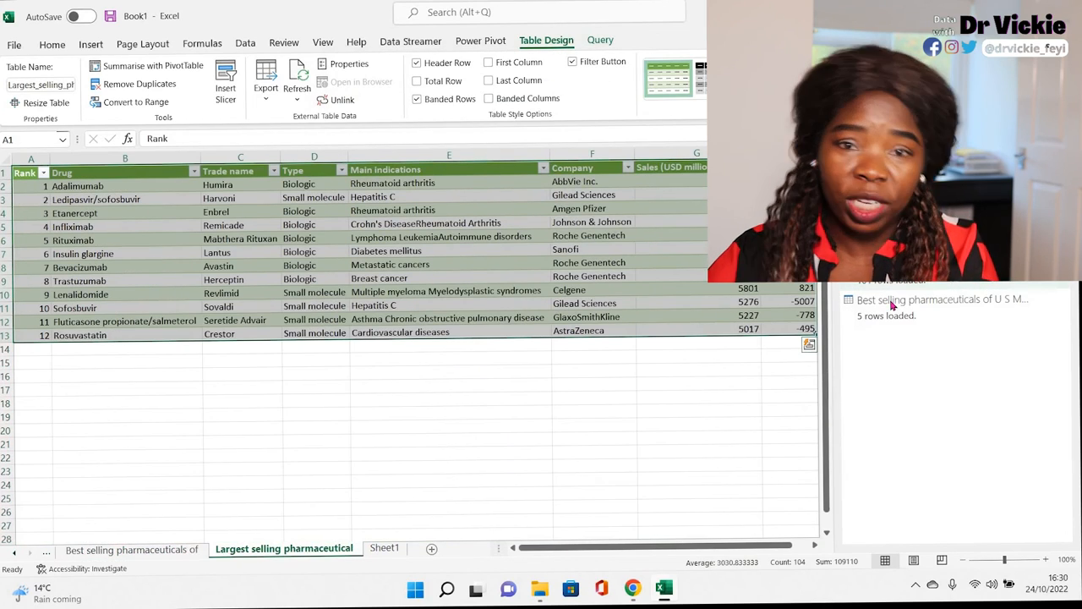